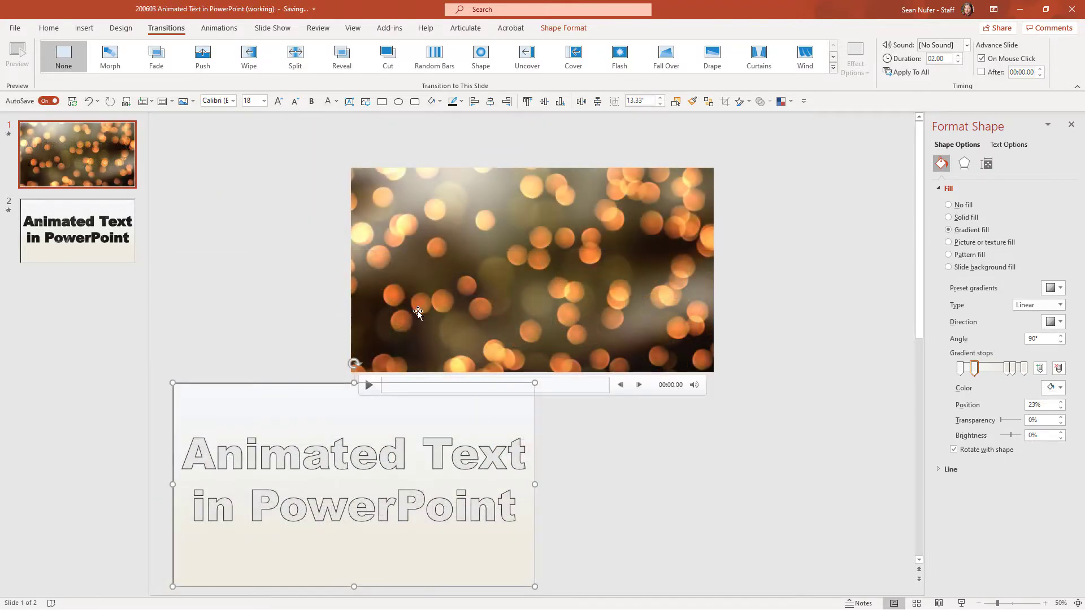
Step: Play the bokeh video on slide 1 so it shows through the 'Animated Text in PowerPoint' letters
click(532, 270)
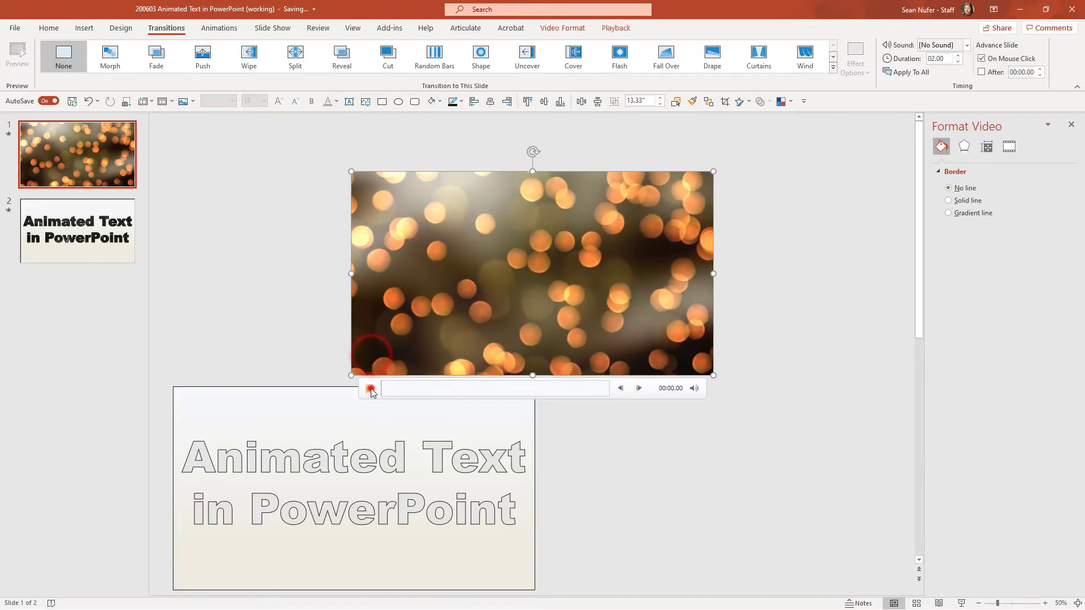
click(369, 389)
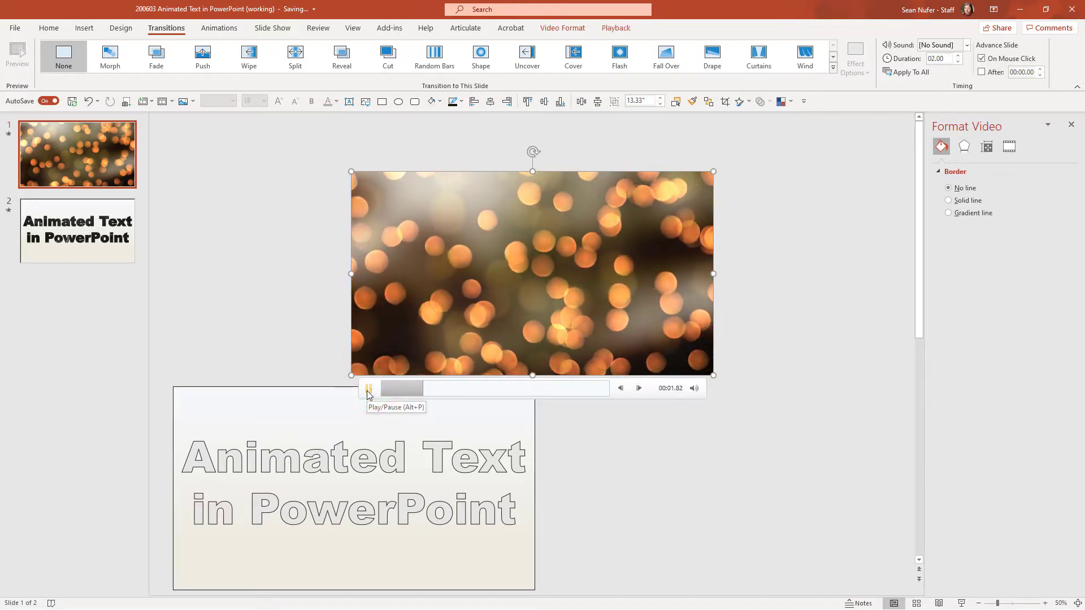
click(615, 28)
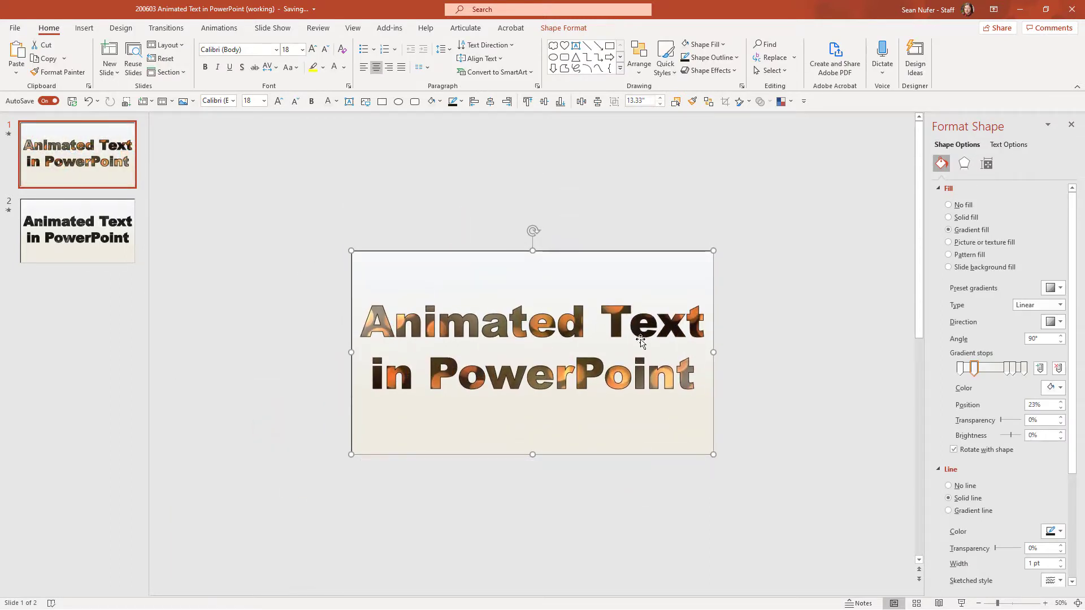
Step: Switch to slide 2 and play the dark geometric network video
click(77, 231)
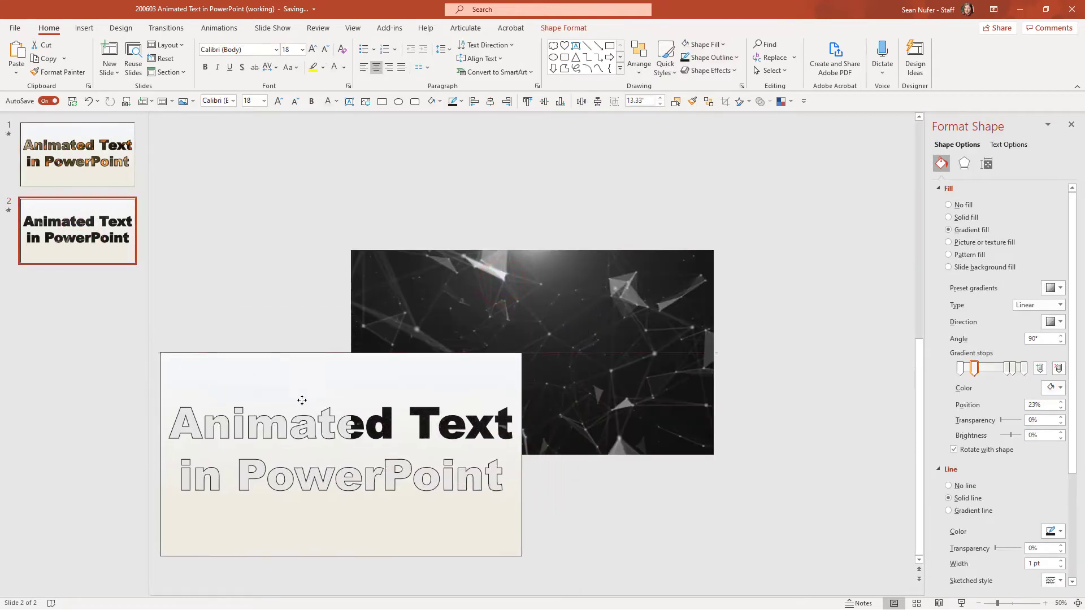
click(532, 302)
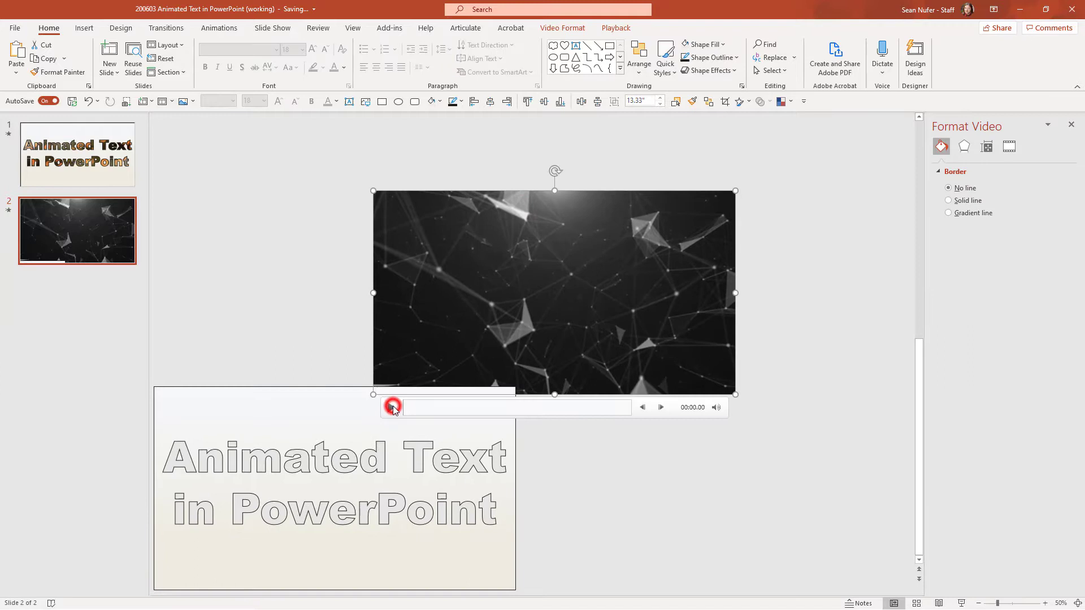
click(392, 407)
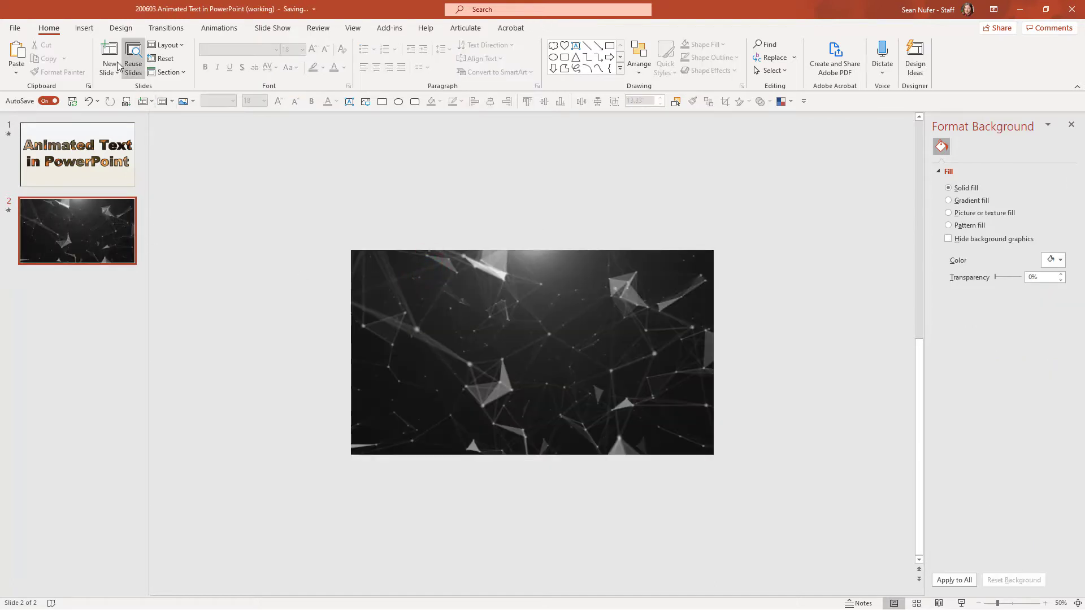
Step: Add slide 3 with a GEOMETRY text box in Arial Black, size 96, enlarged further
click(109, 57)
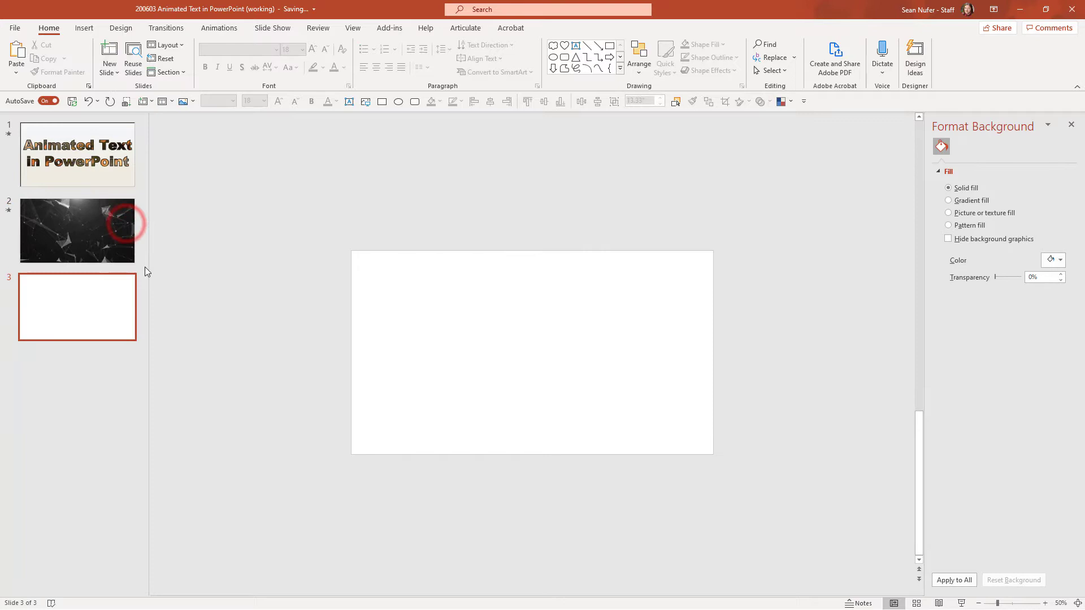
click(84, 28)
text(GEOMETRY)
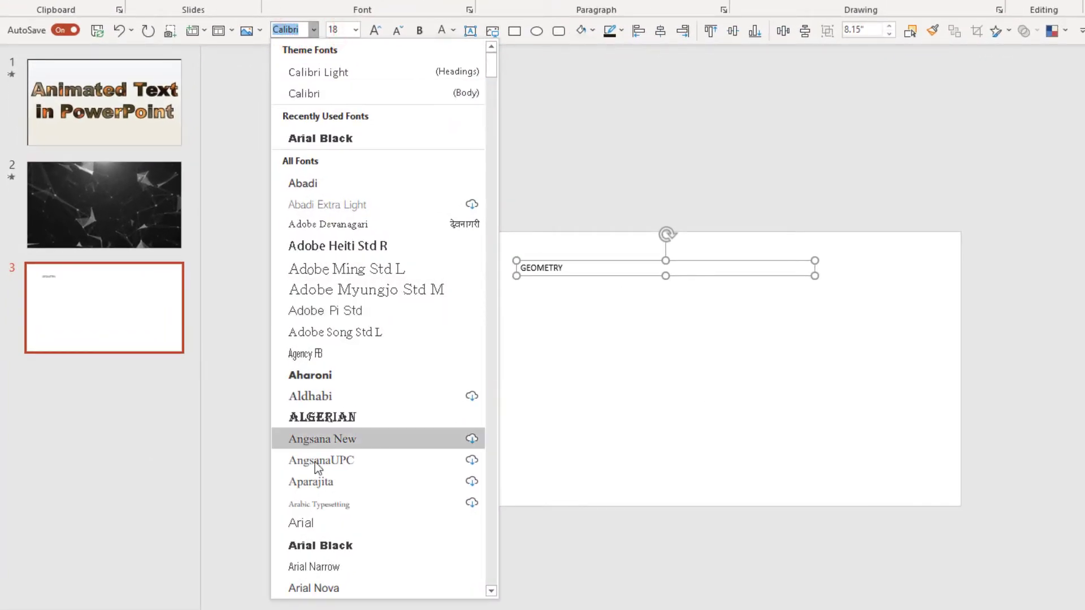
click(320, 546)
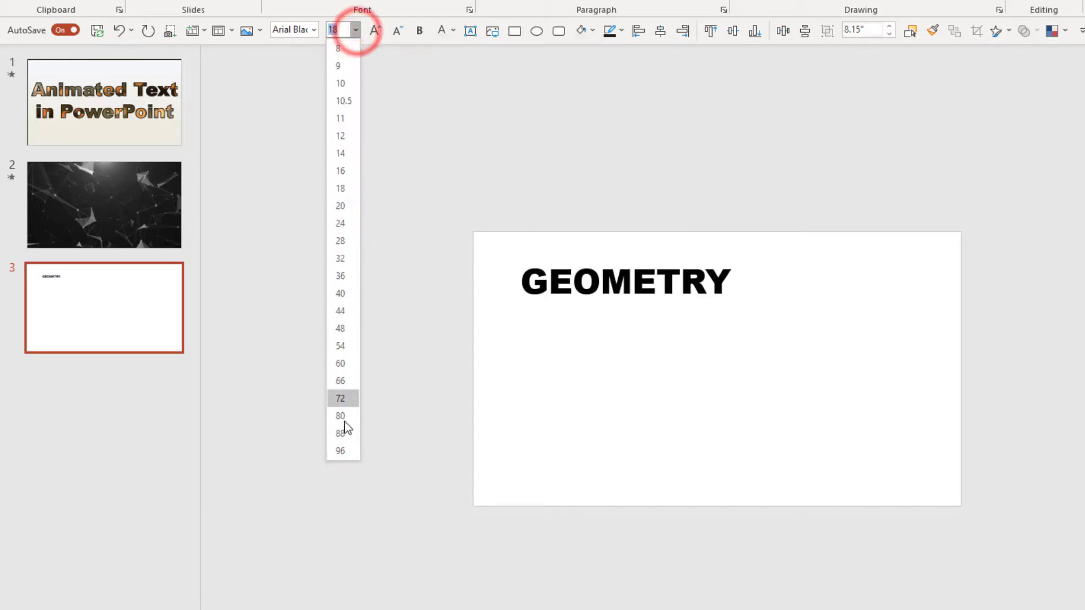
click(340, 451)
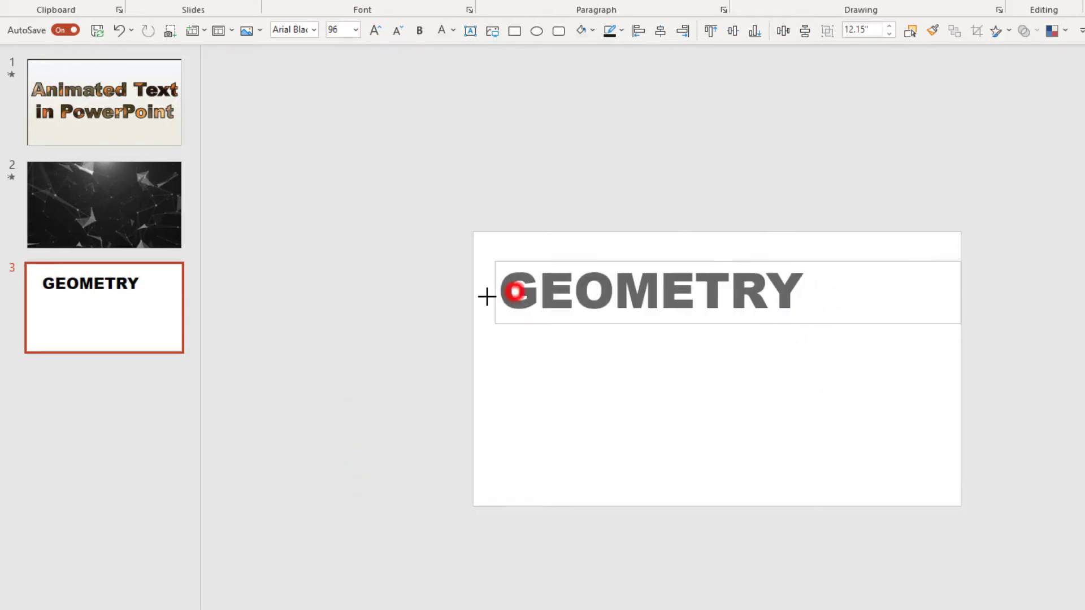
click(375, 30)
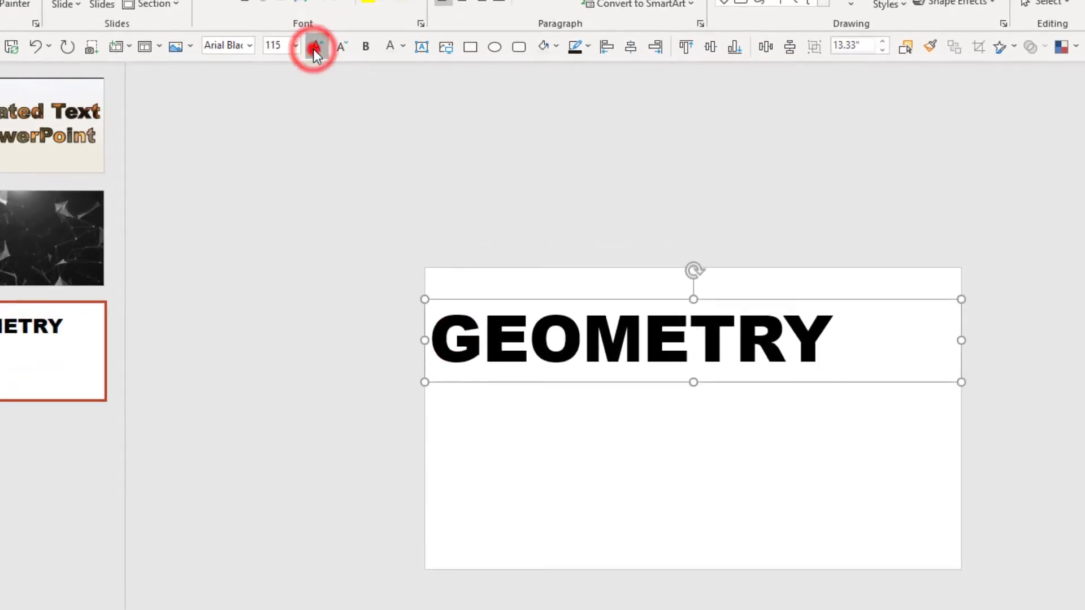
click(316, 46)
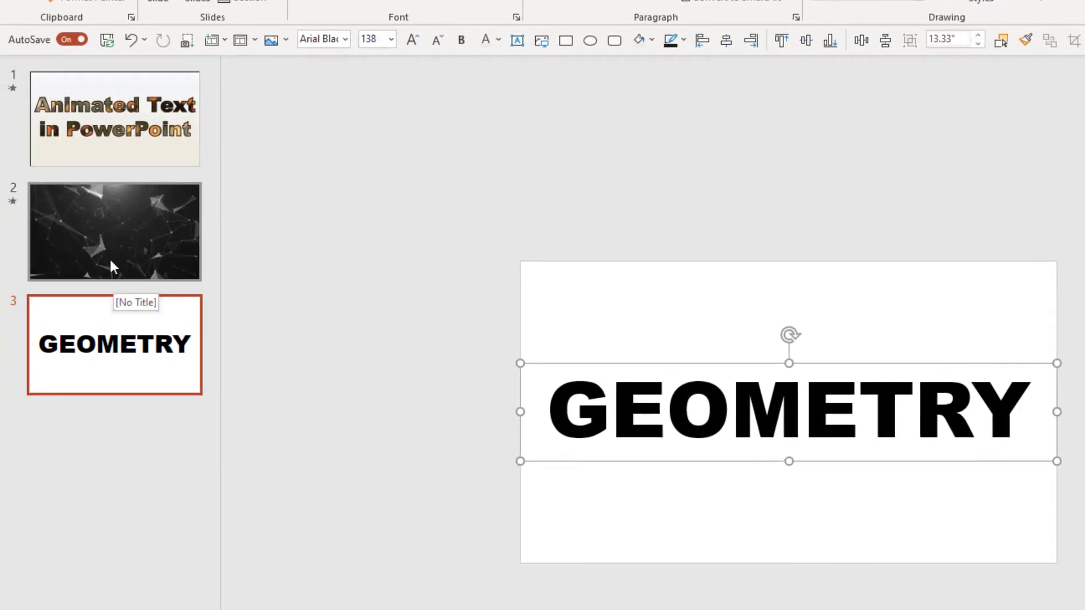
mouse_move(620, 129)
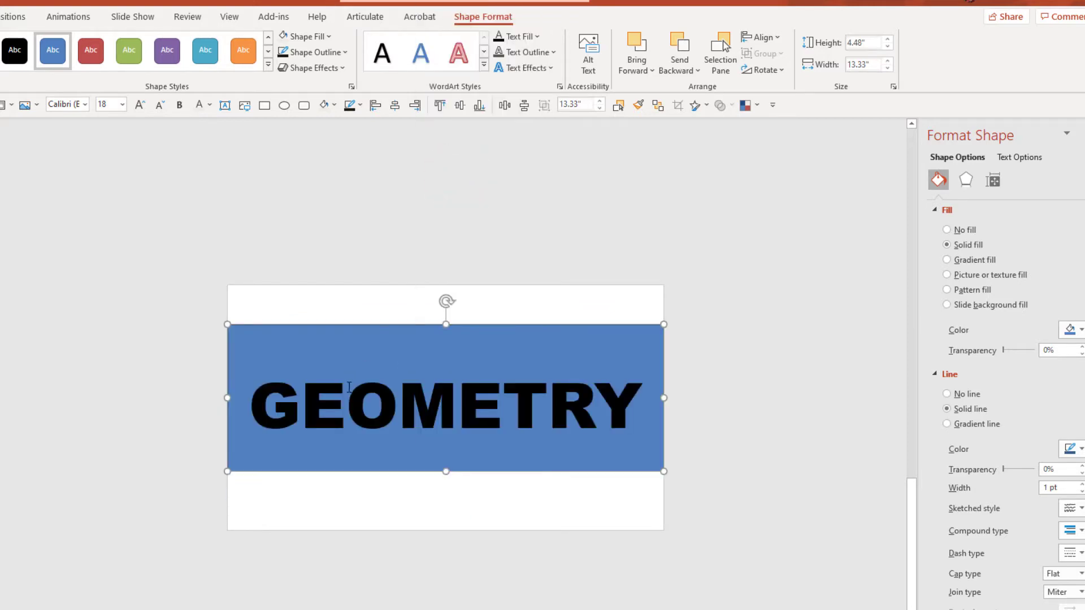
Step: Intersect the GEOMETRY text with the rectangle via Merge Shapes into blue letter outlines
click(346, 400)
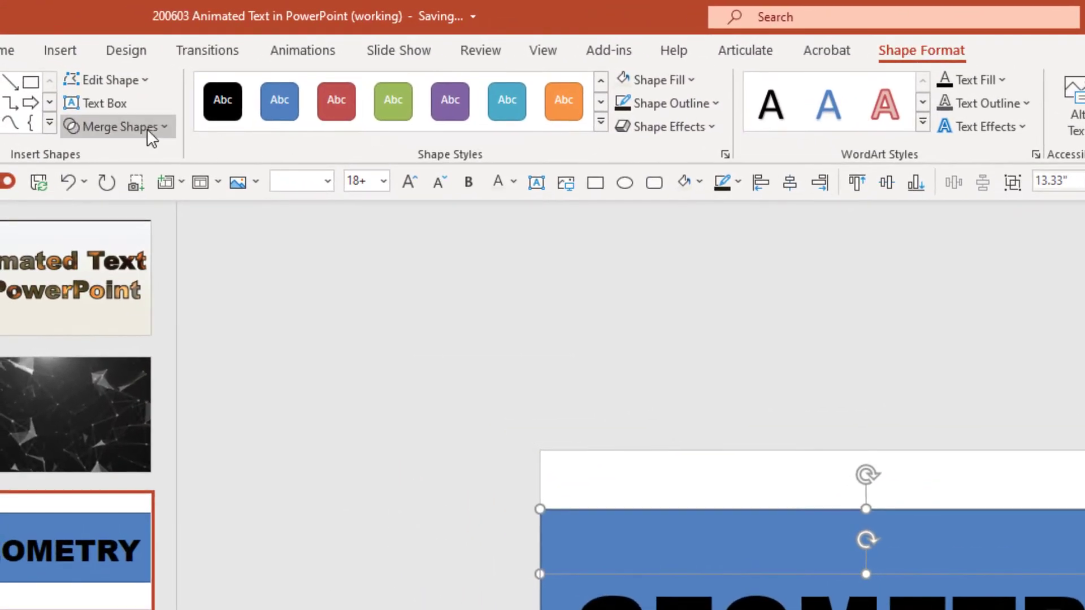
click(117, 126)
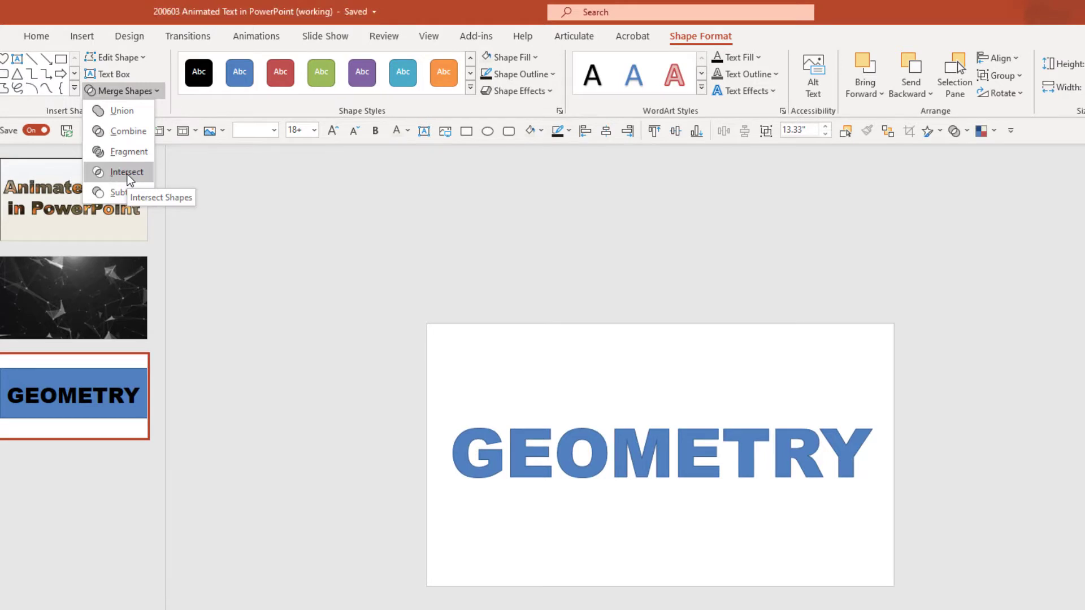
click(127, 172)
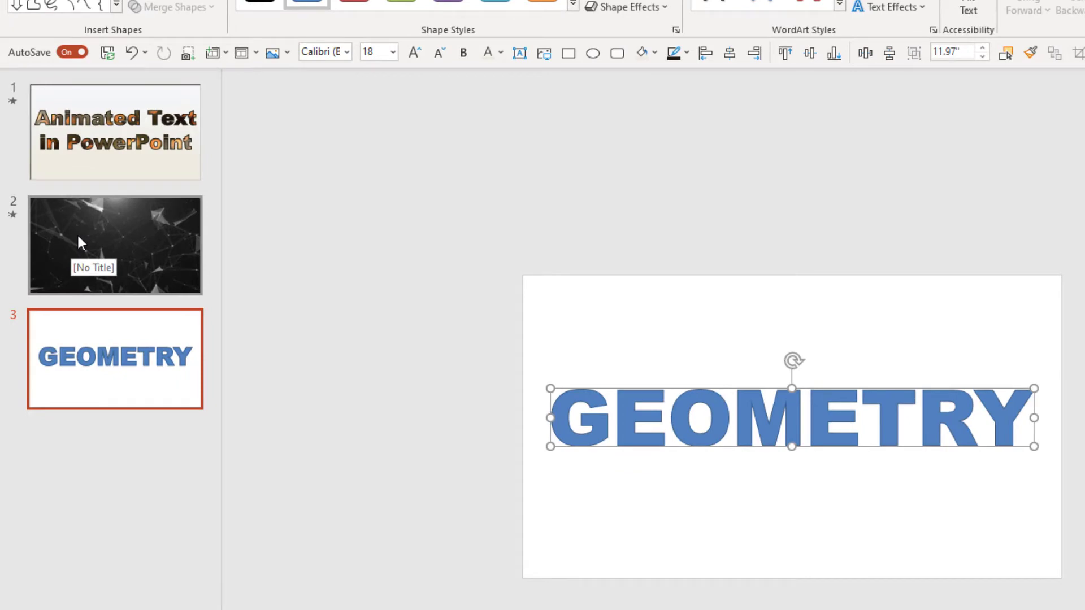
mouse_move(808, 416)
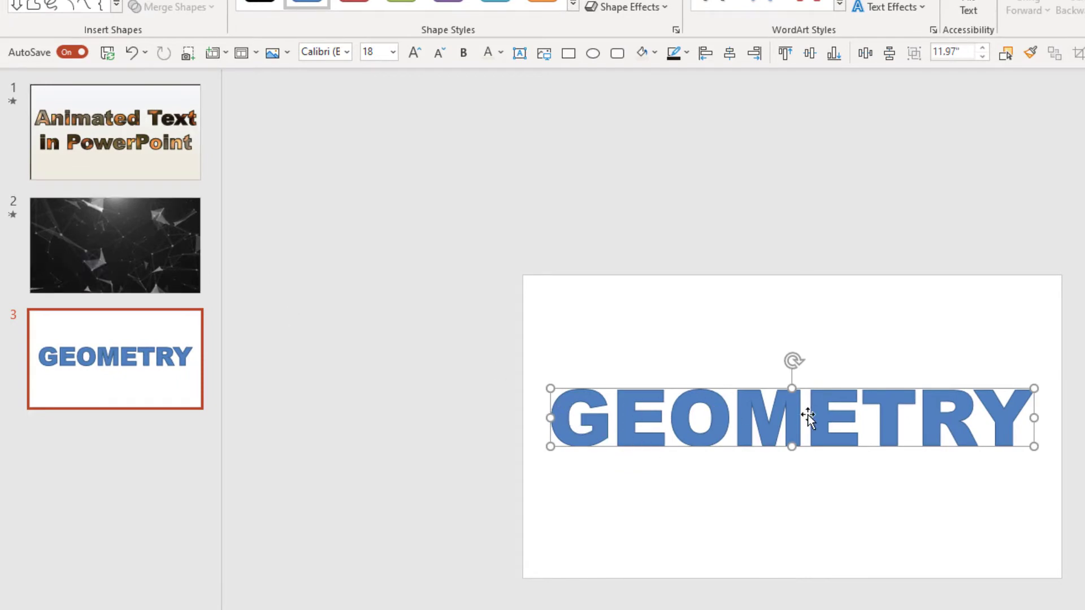
Step: Select the GEOMETRY text box and set its text fill to white
click(110, 37)
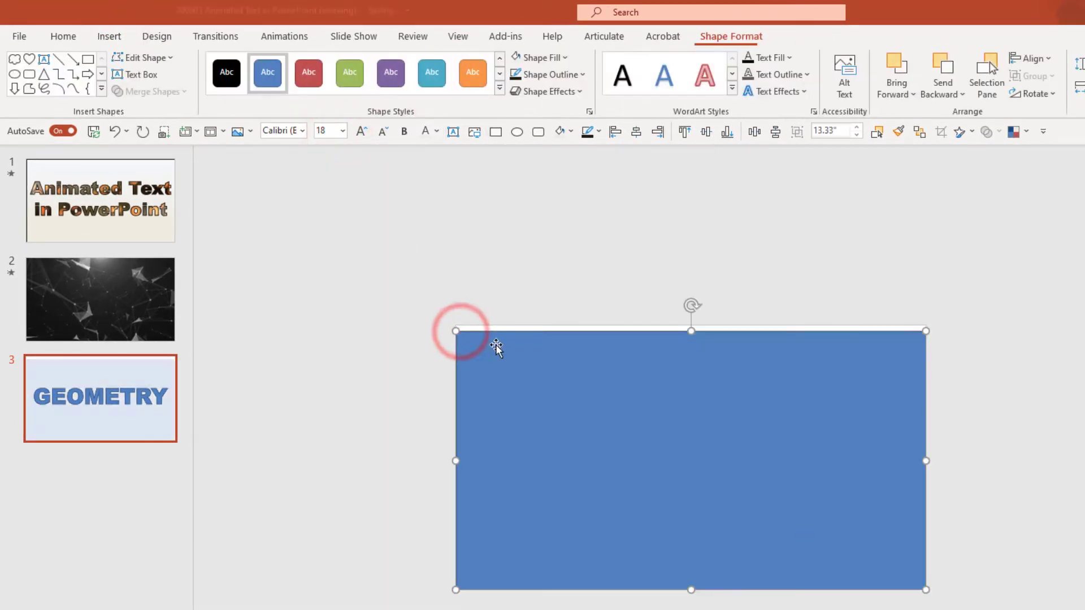
right_click(546, 357)
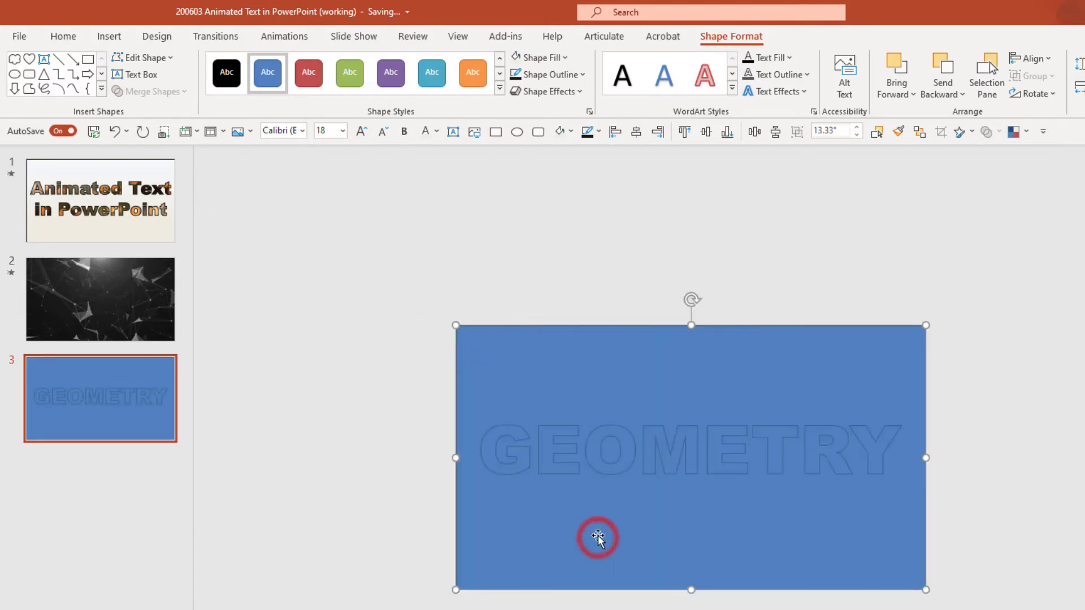
mouse_move(599, 444)
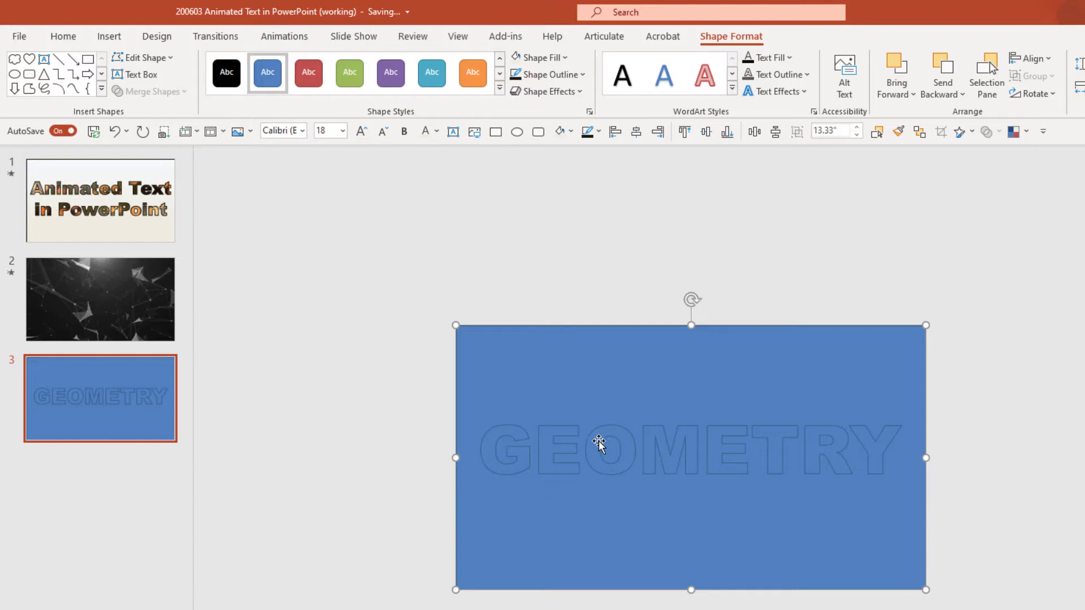
click(595, 450)
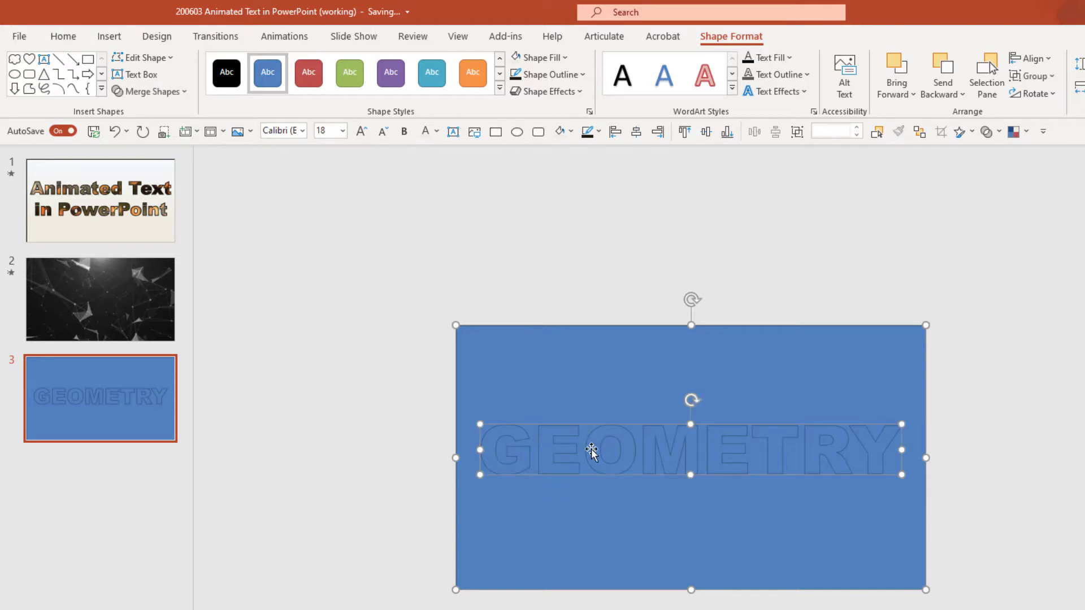
mouse_move(900, 460)
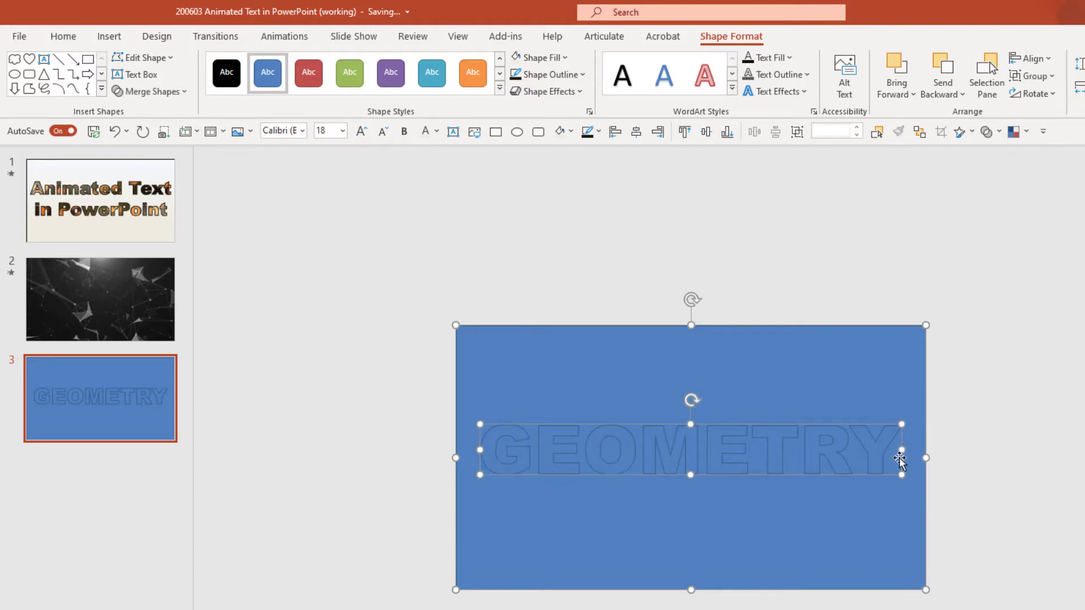
click(150, 90)
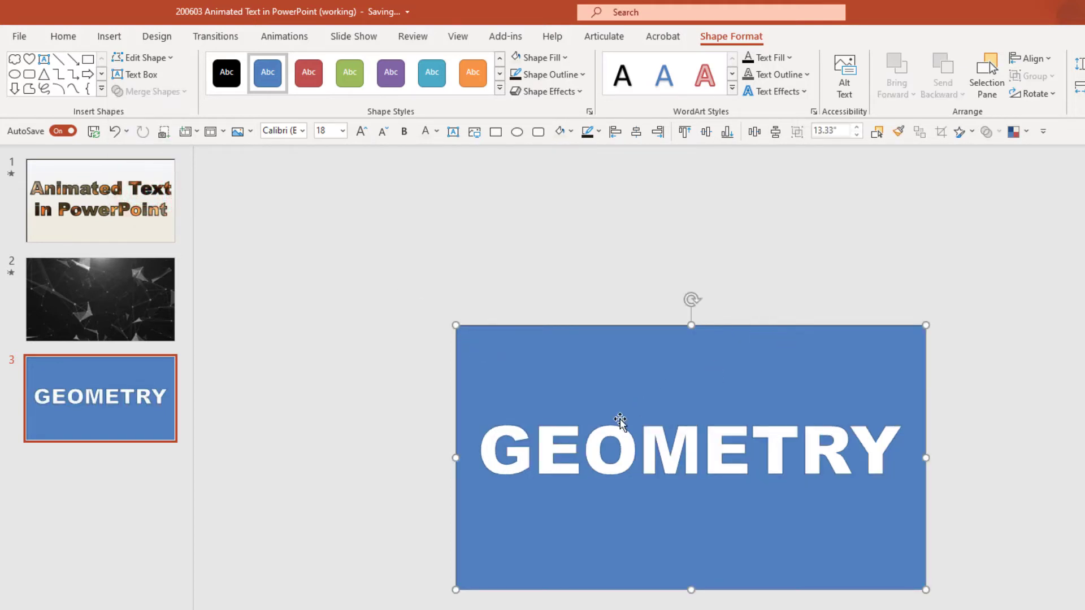
mouse_move(672, 460)
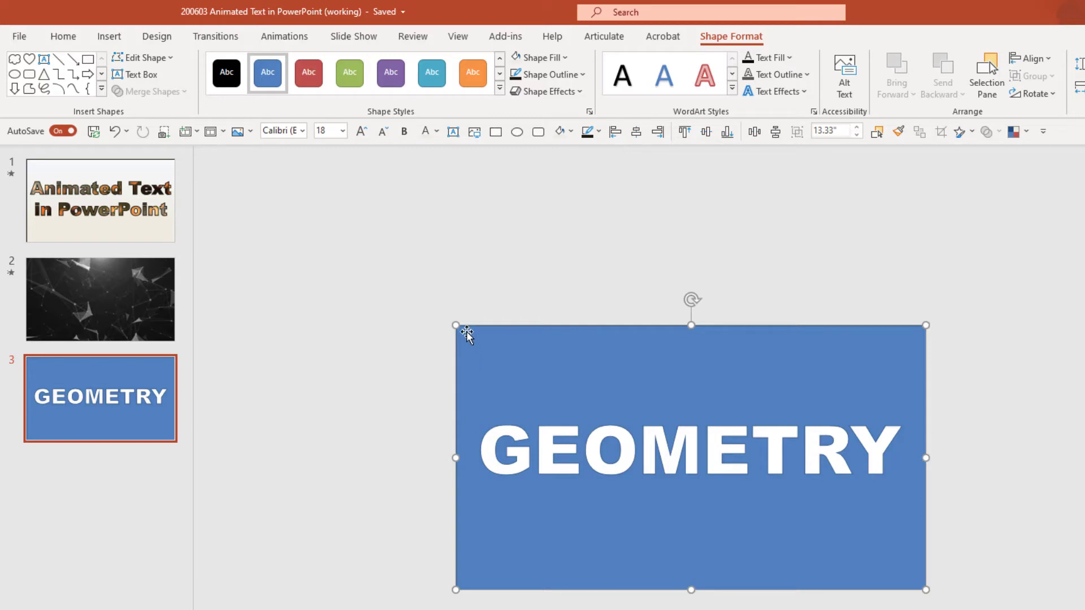
mouse_move(712, 456)
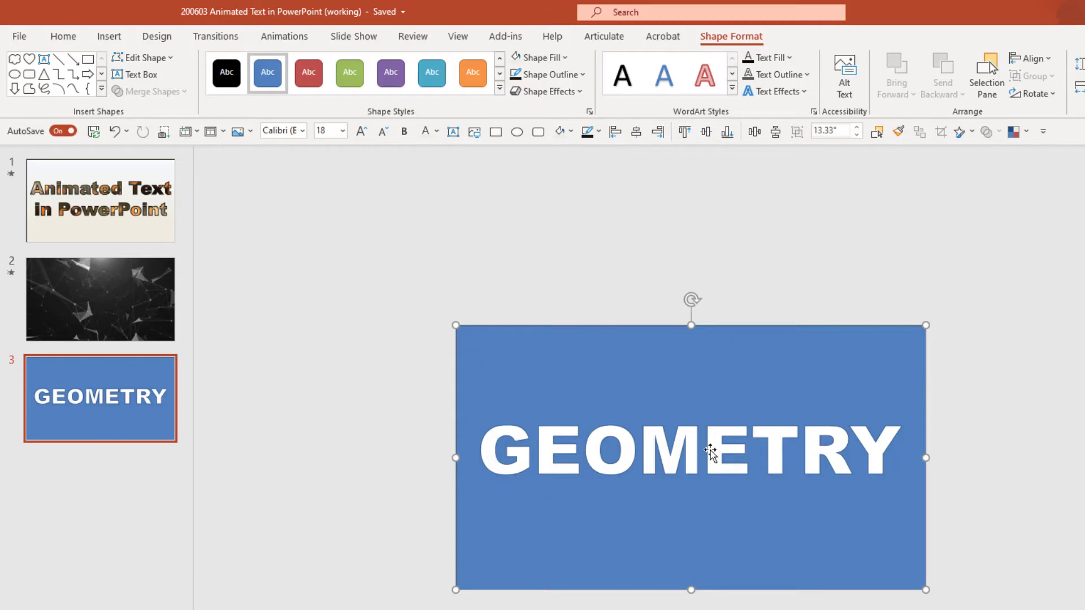
Step: Remove the rectangle's outline, fill it pale green, and adjust the background settings
click(546, 75)
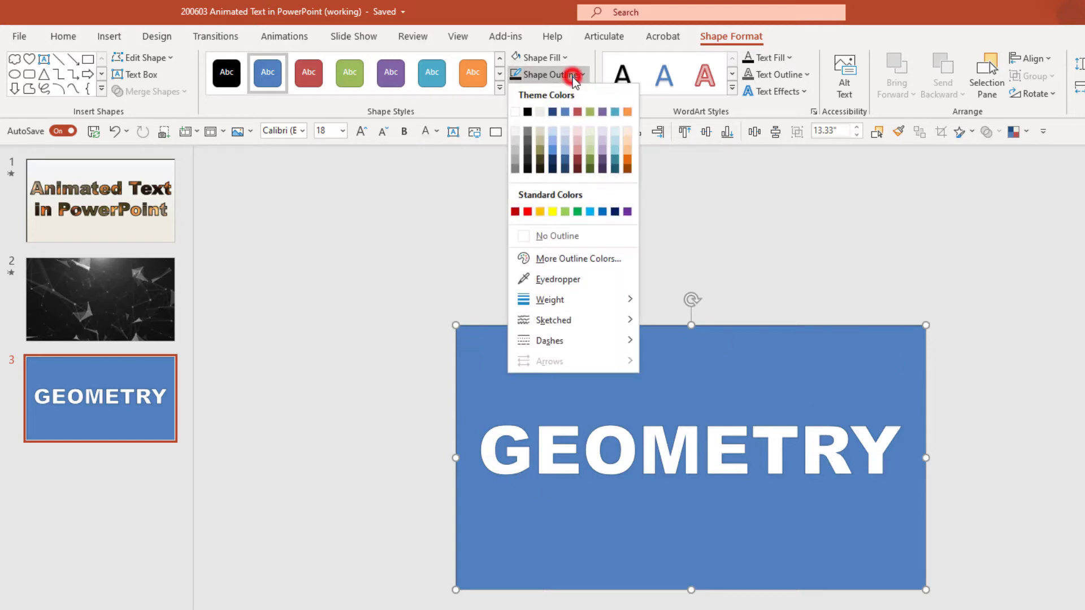
click(555, 236)
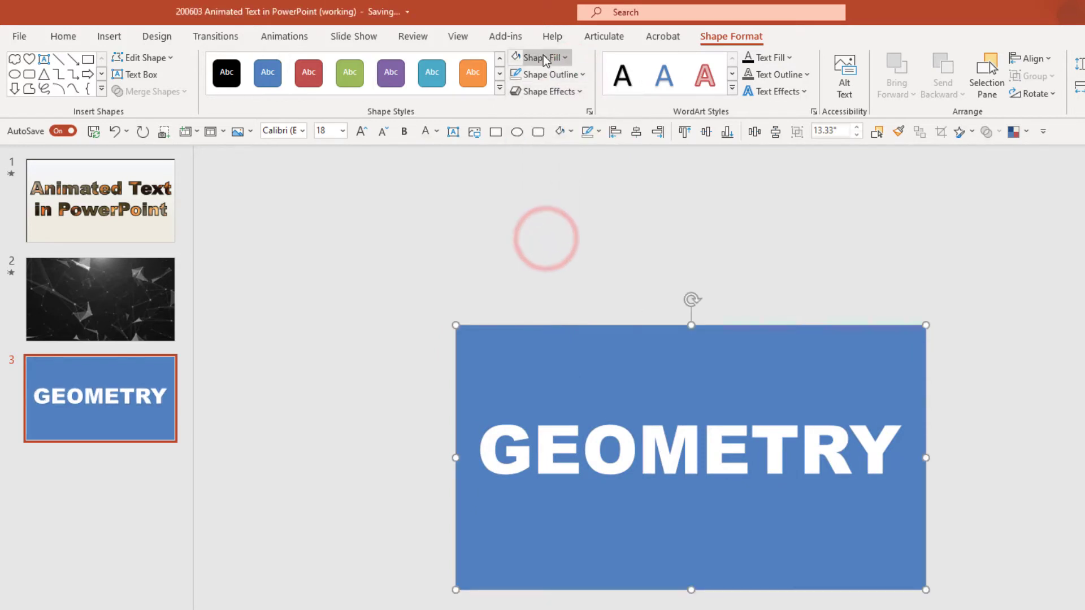
click(539, 56)
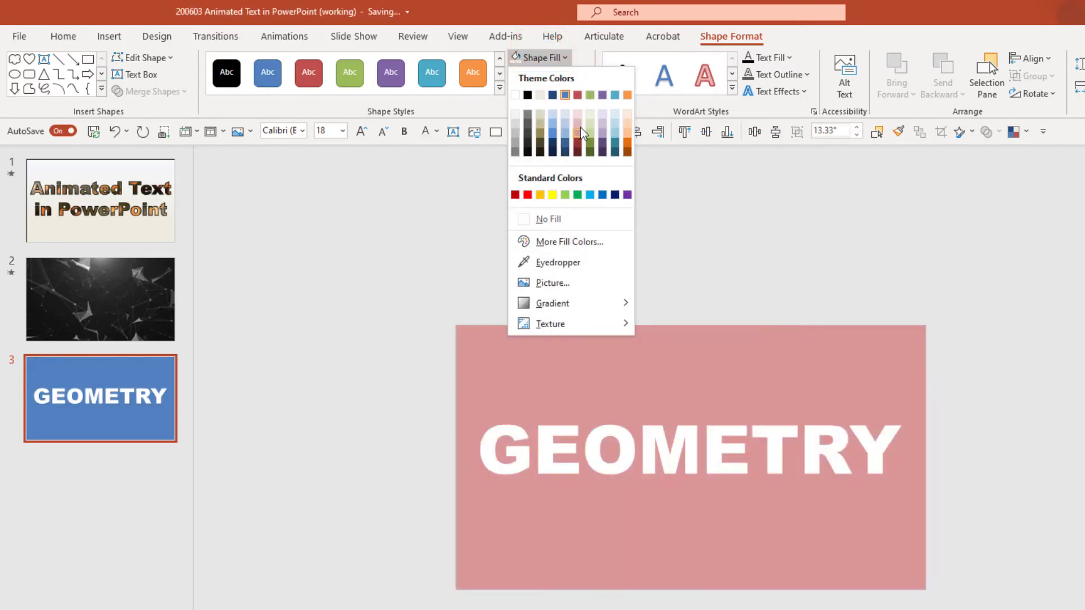
click(588, 126)
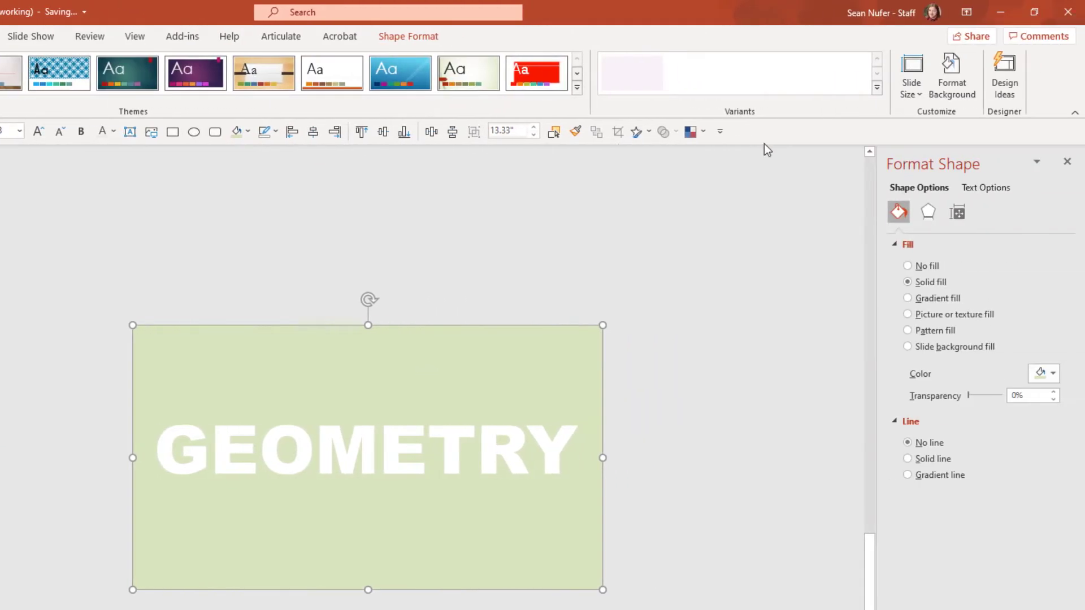
click(952, 74)
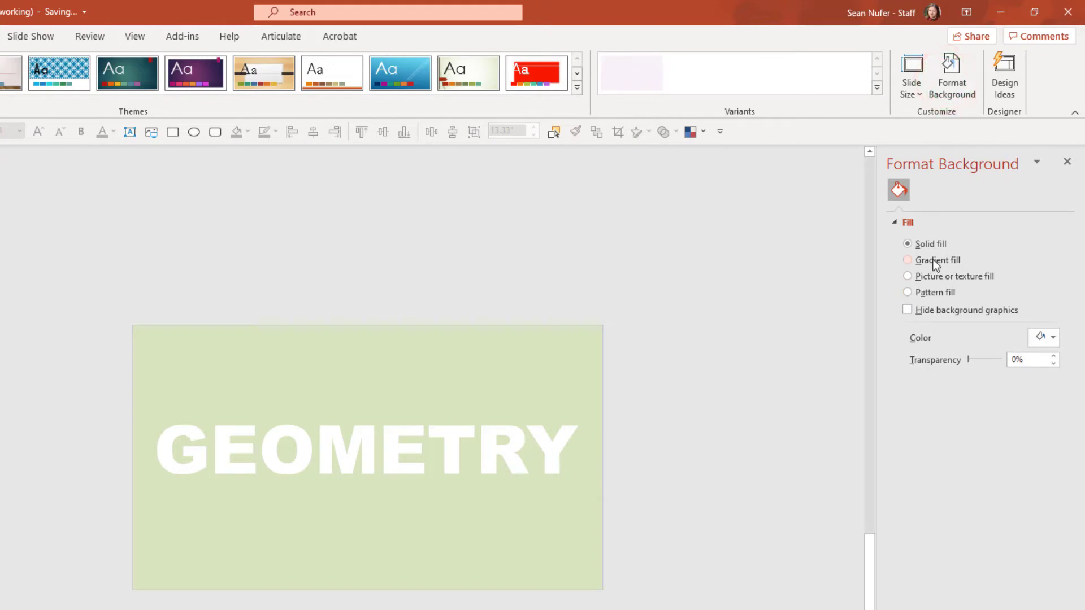
click(1054, 337)
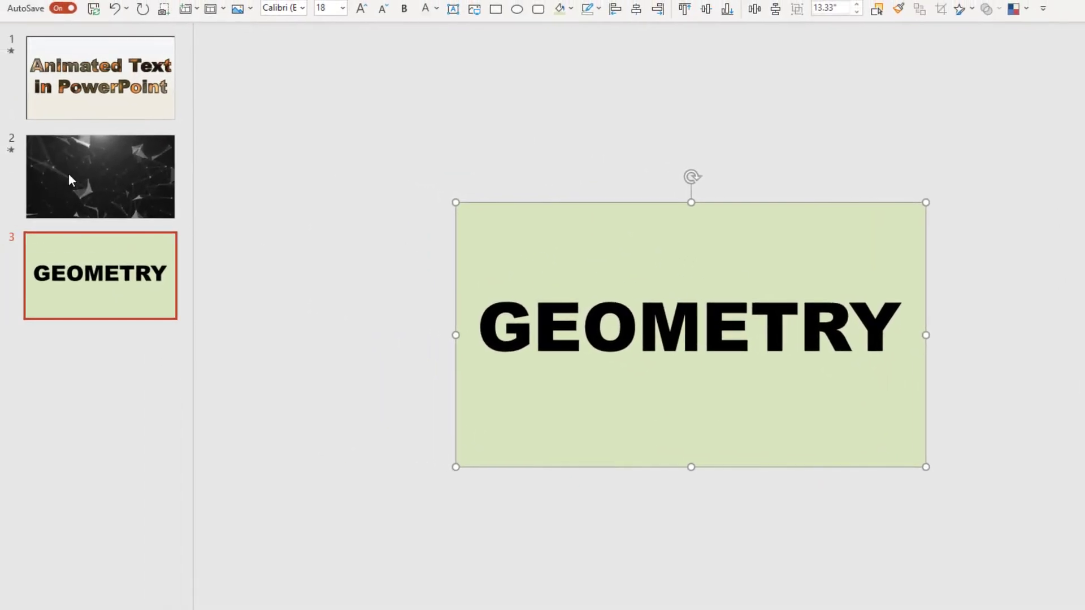
mouse_move(326, 245)
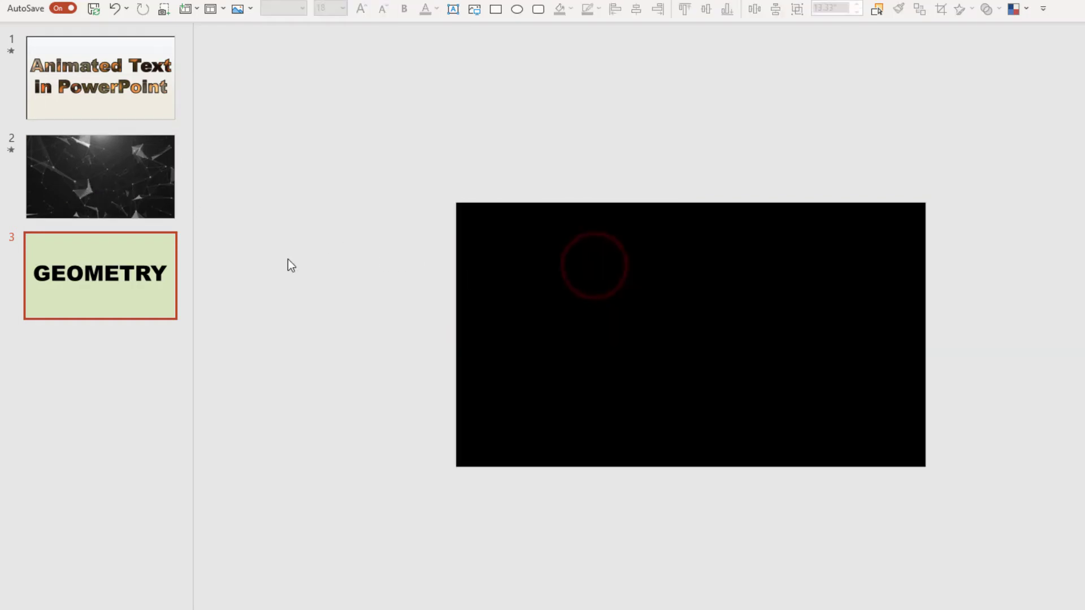
Step: Place the green GEOMETRY shape over the network video slide, leaving two slides
click(99, 176)
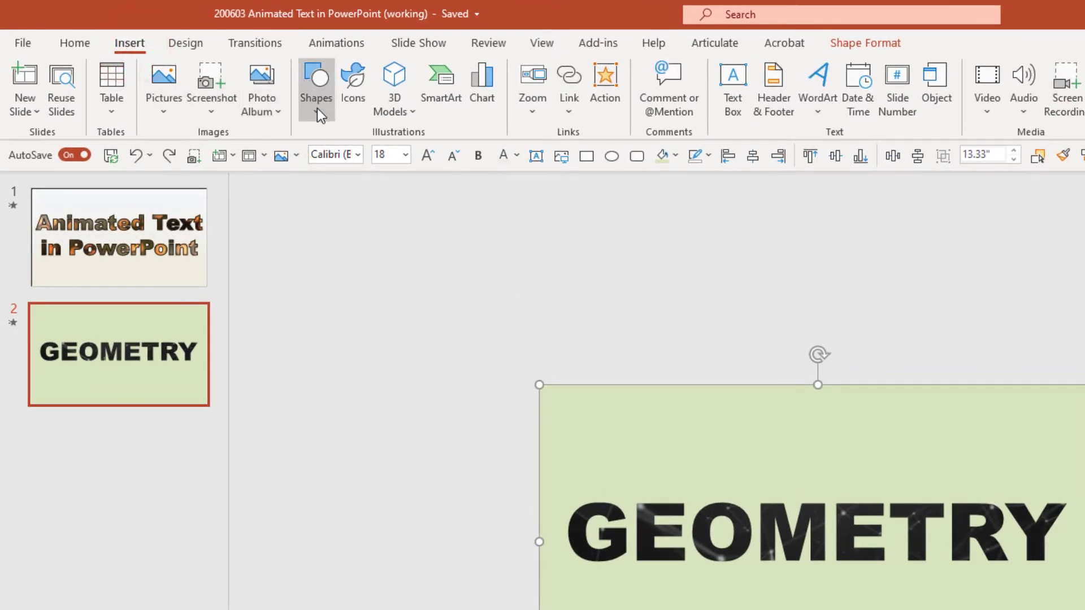
Step: Draw a heart and a cloud above GEOMETRY and select the heart for cutting
click(315, 89)
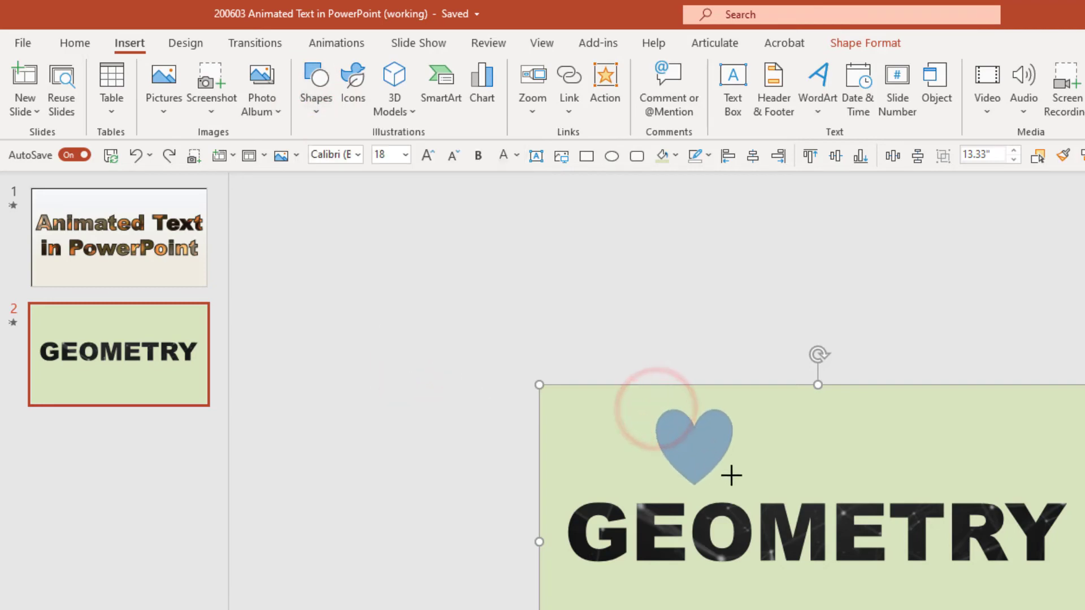
click(692, 433)
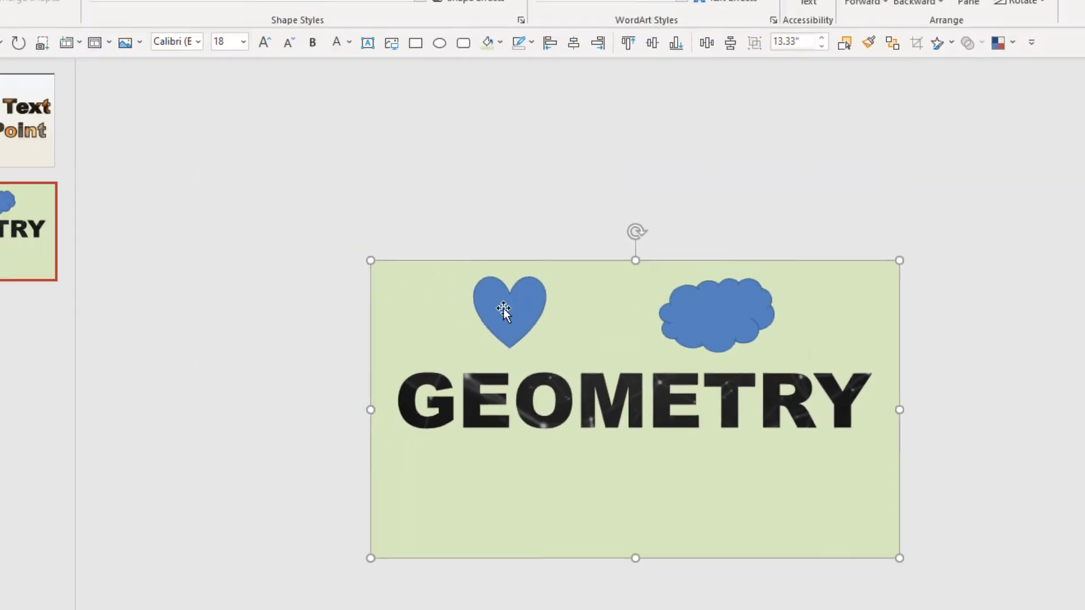
click(148, 88)
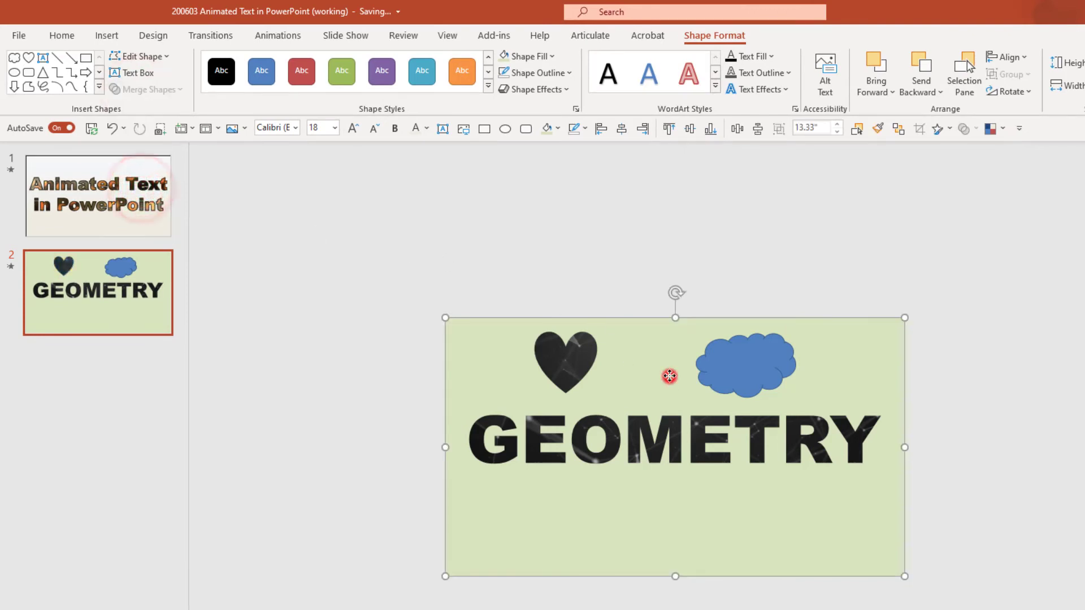
Step: Subtract the cloud and two bars below GEOMETRY from the green shape
click(745, 365)
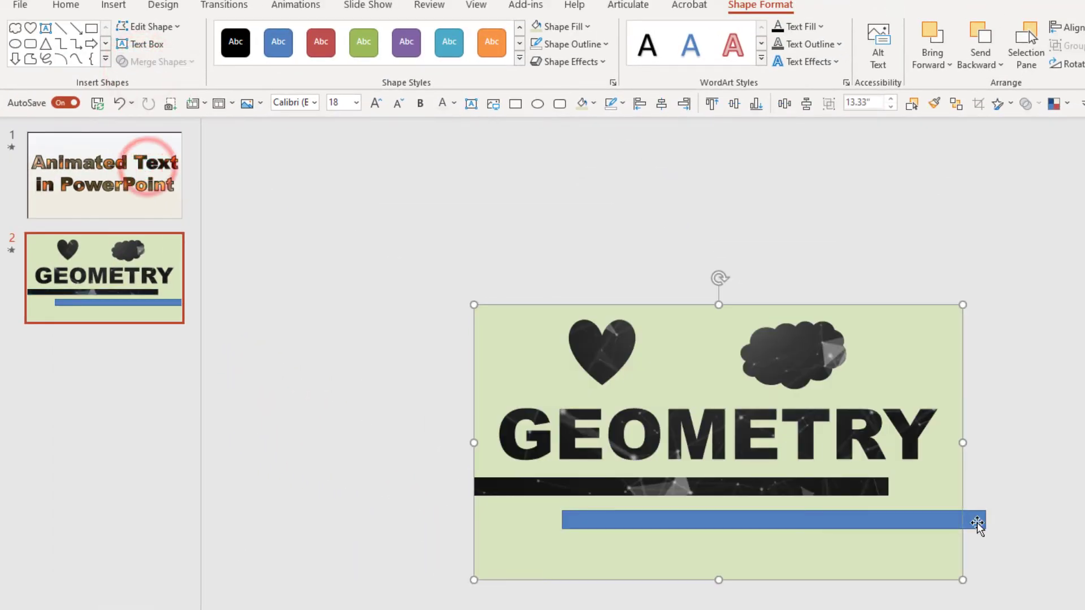
click(155, 61)
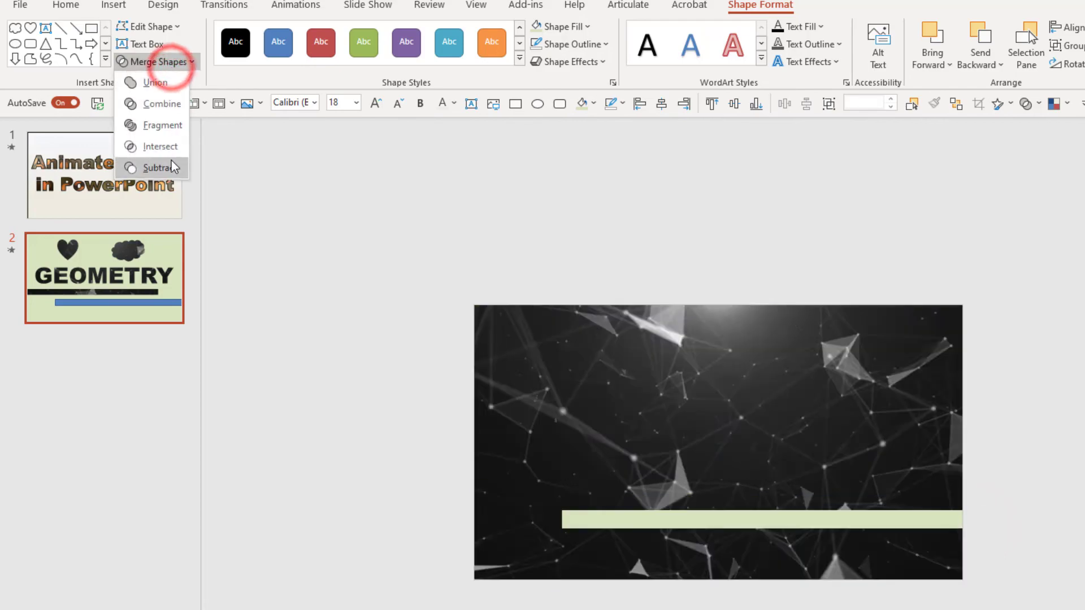
click(161, 169)
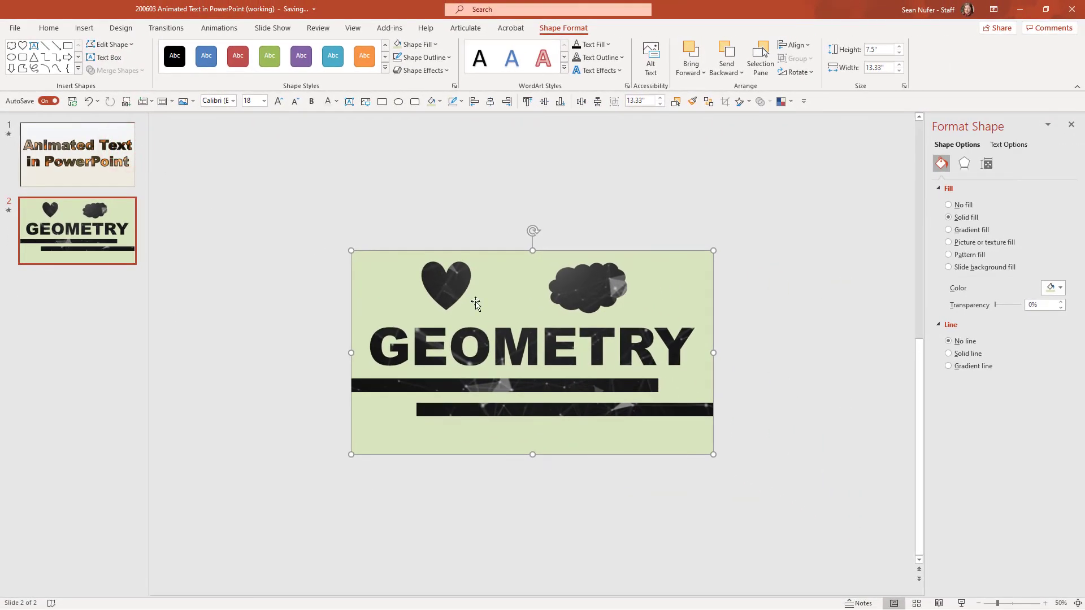